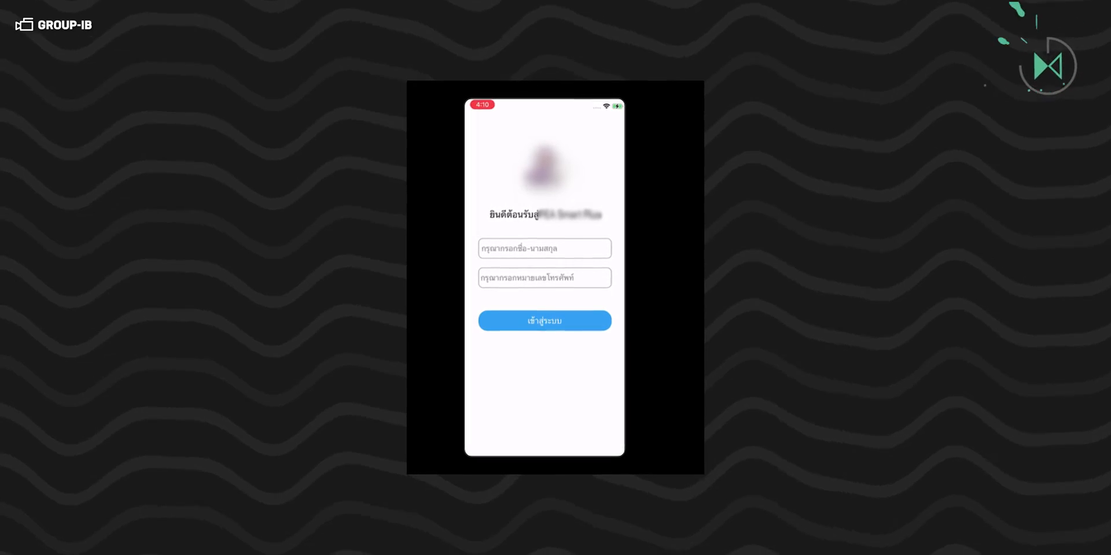
Enter a six-digit confirmation passcode in the fake Digital Pension app, triggering a 'password too simple' warning.
click(544, 320)
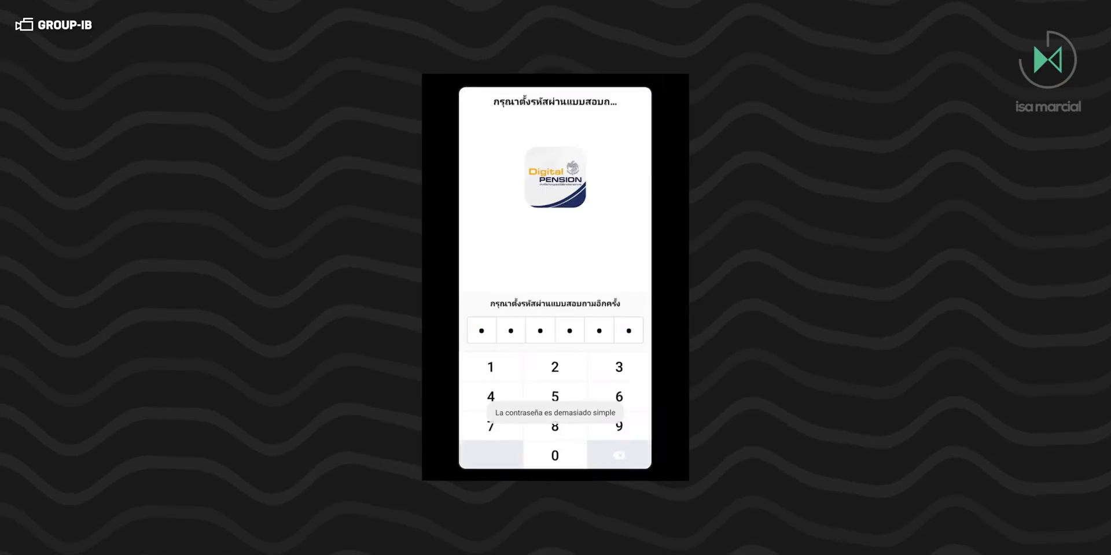